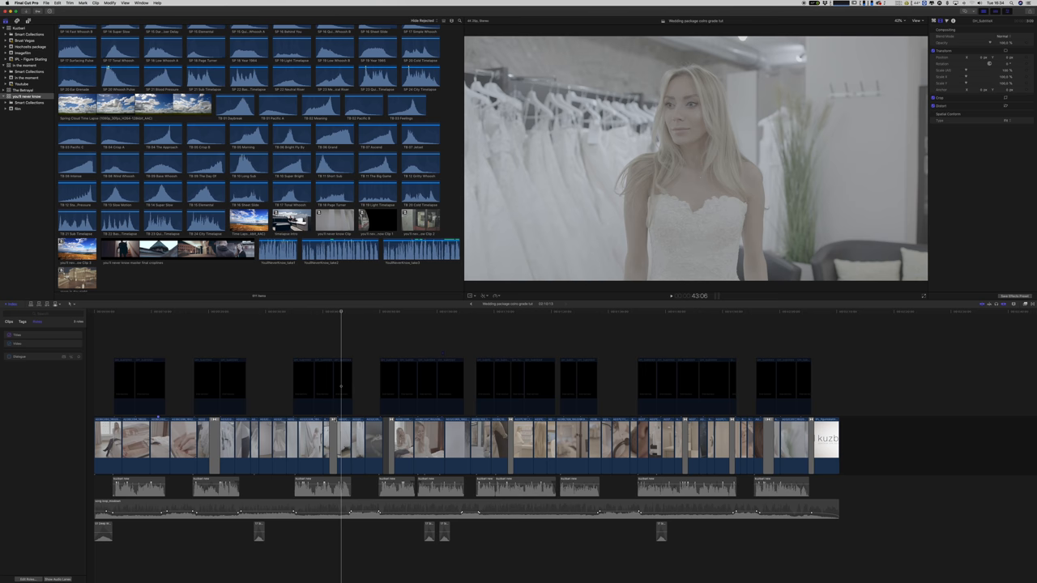
- Select the wedding clip in the timeline for colour grading
{"action": "left_click", "coordinate": [342, 442]}
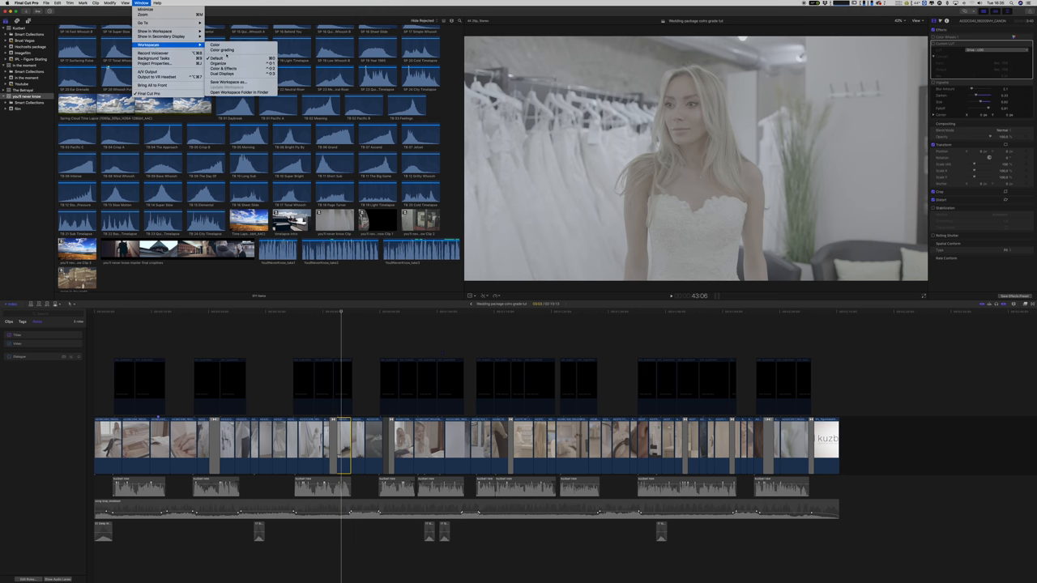
{"action": "left_click", "coordinate": [222, 51]}
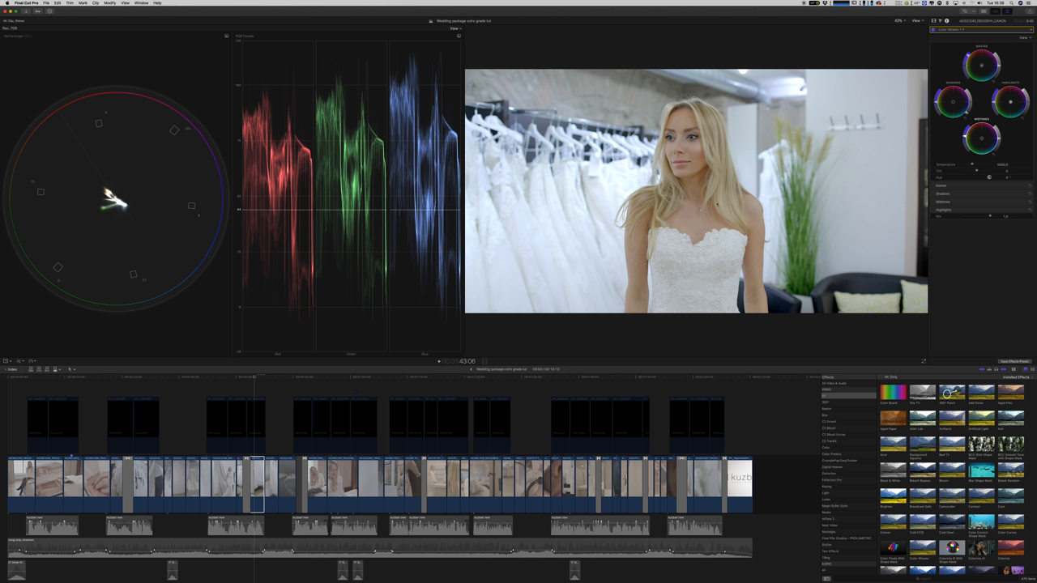
{"action": "mouse_move", "coordinate": [848, 222]}
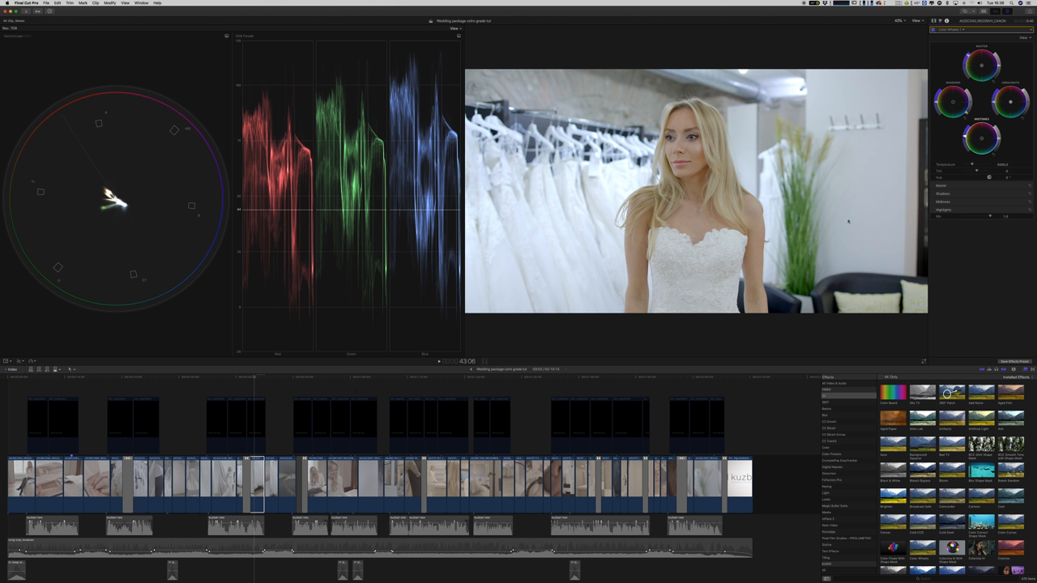
{"action": "mouse_move", "coordinate": [157, 270]}
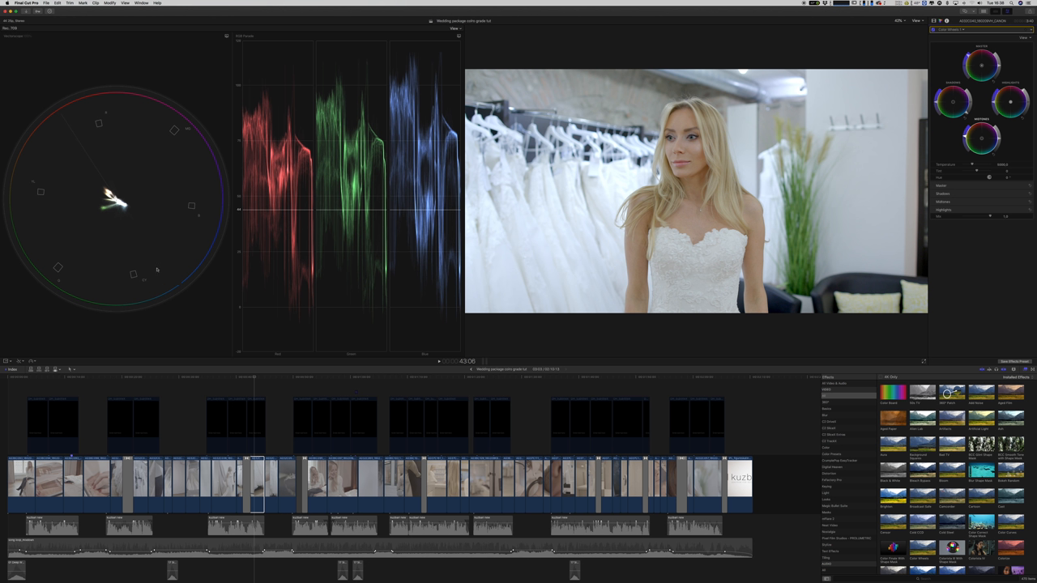
{"action": "mouse_move", "coordinate": [149, 247]}
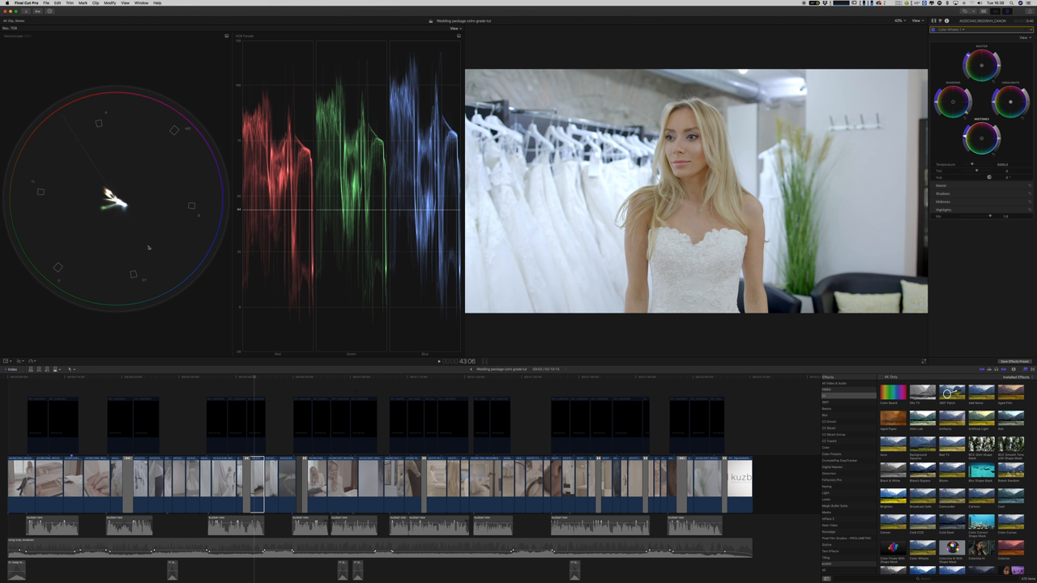
{"action": "mouse_move", "coordinate": [74, 131]}
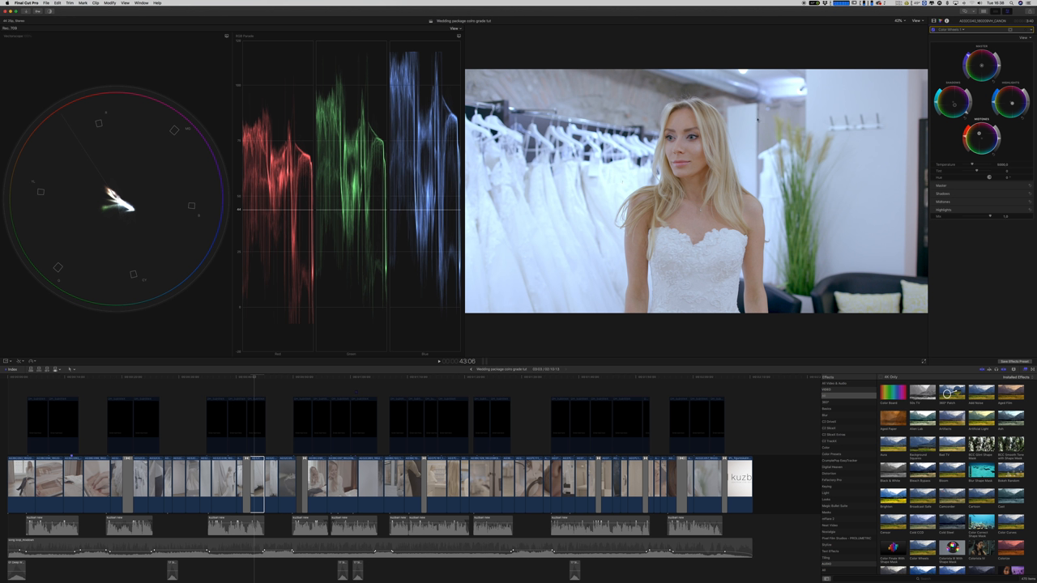
{"action": "mouse_move", "coordinate": [597, 192]}
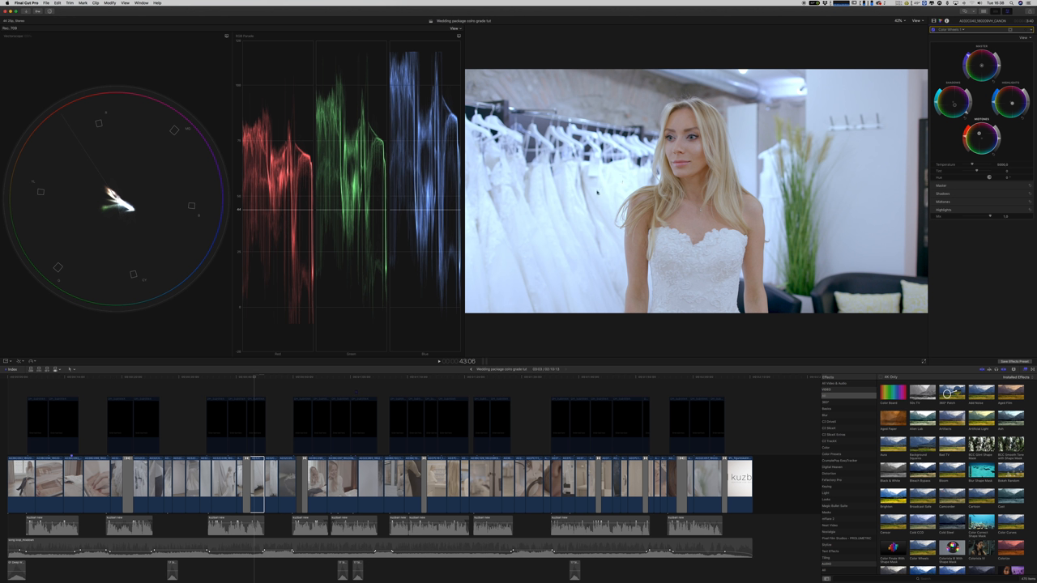
{"action": "mouse_move", "coordinate": [597, 192]}
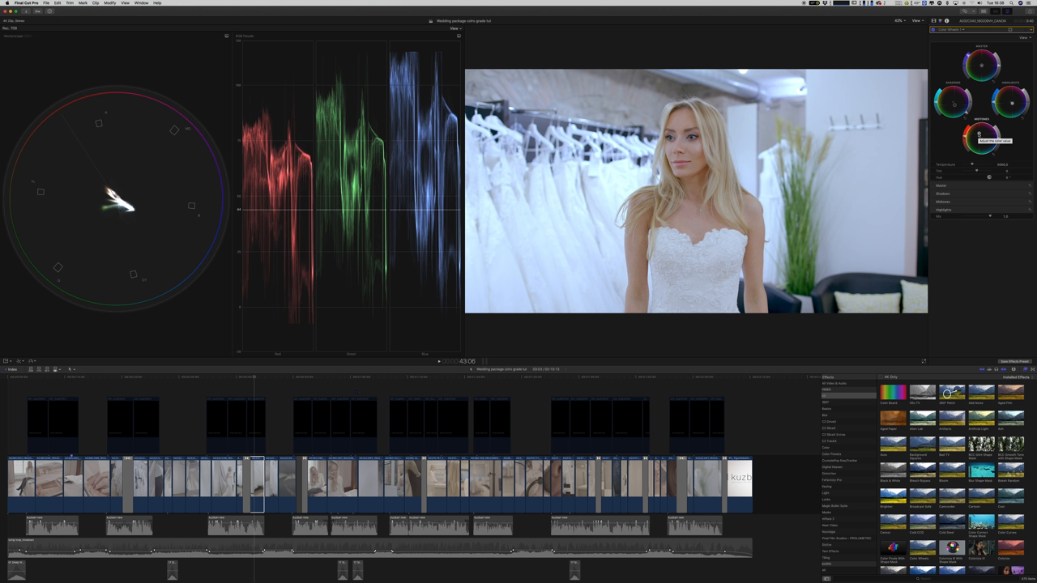
{"action": "mouse_move", "coordinate": [737, 166]}
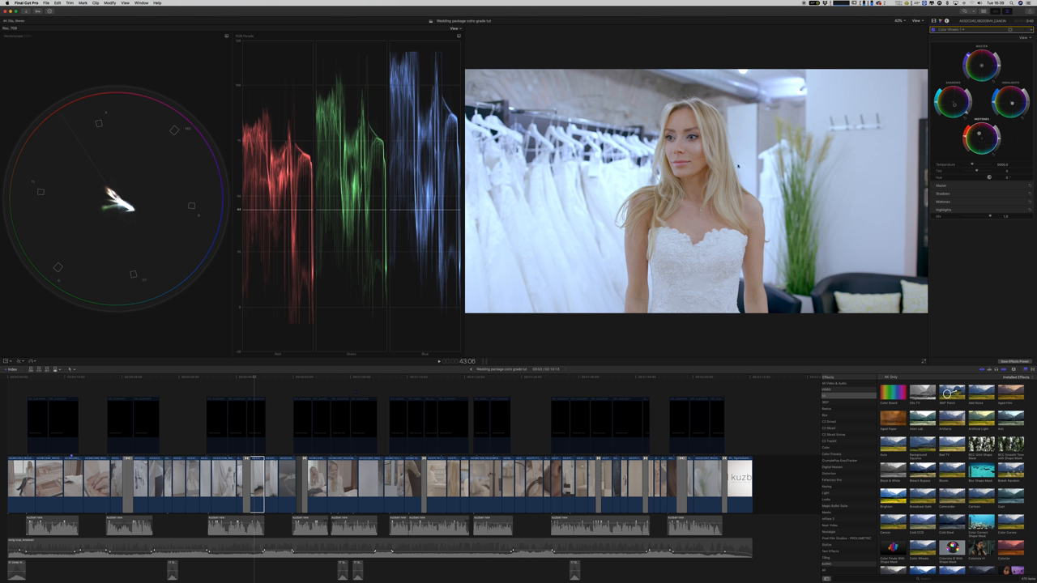
{"action": "mouse_move", "coordinate": [738, 154]}
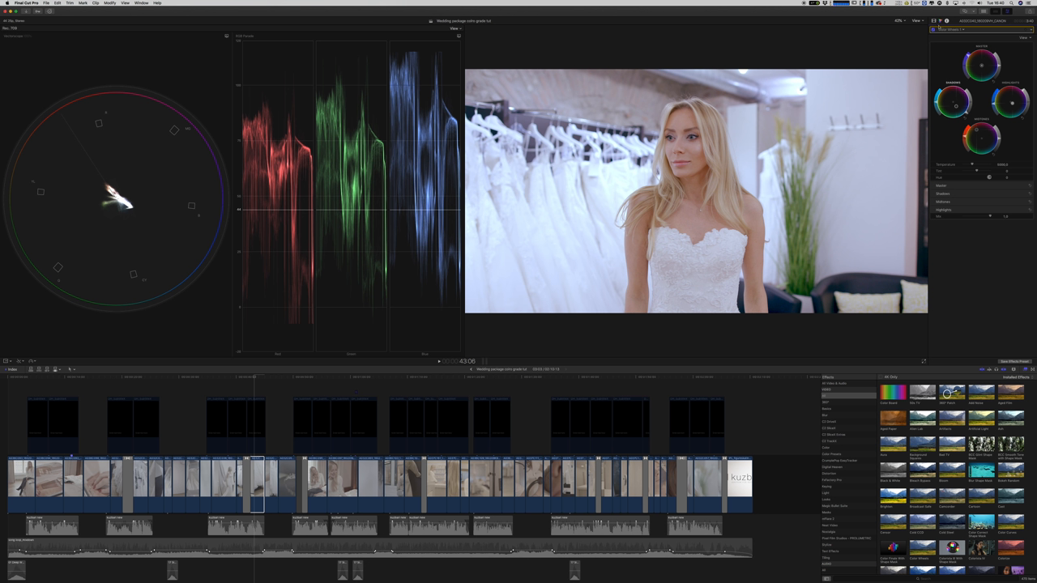
- Filter the Effects browser to Color effects and choose which LUT the Custom LUT loads
{"action": "left_click", "coordinate": [827, 446]}
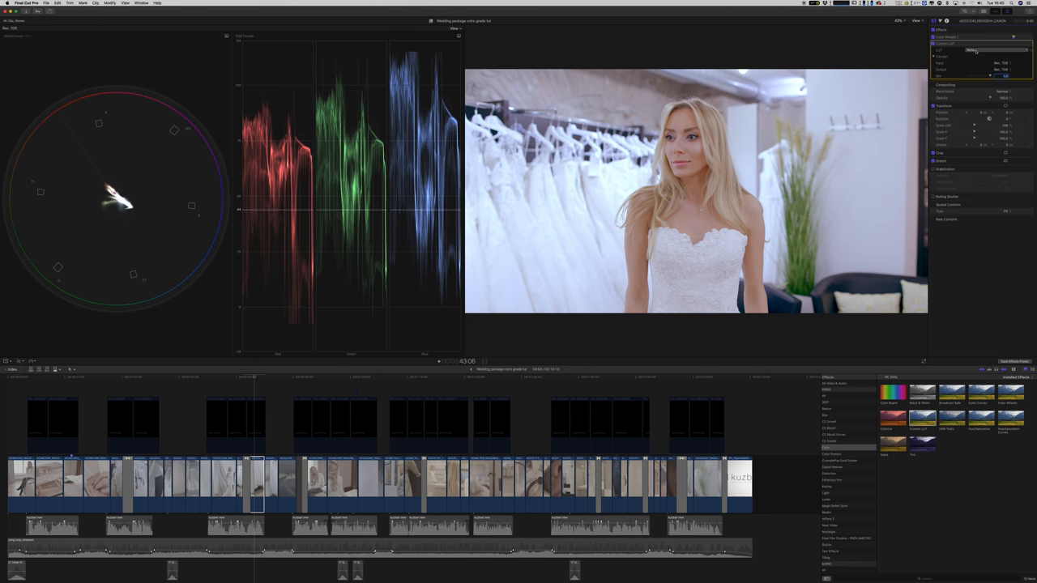
{"action": "left_click", "coordinate": [1004, 51]}
{"action": "type", "text": "vignette"}
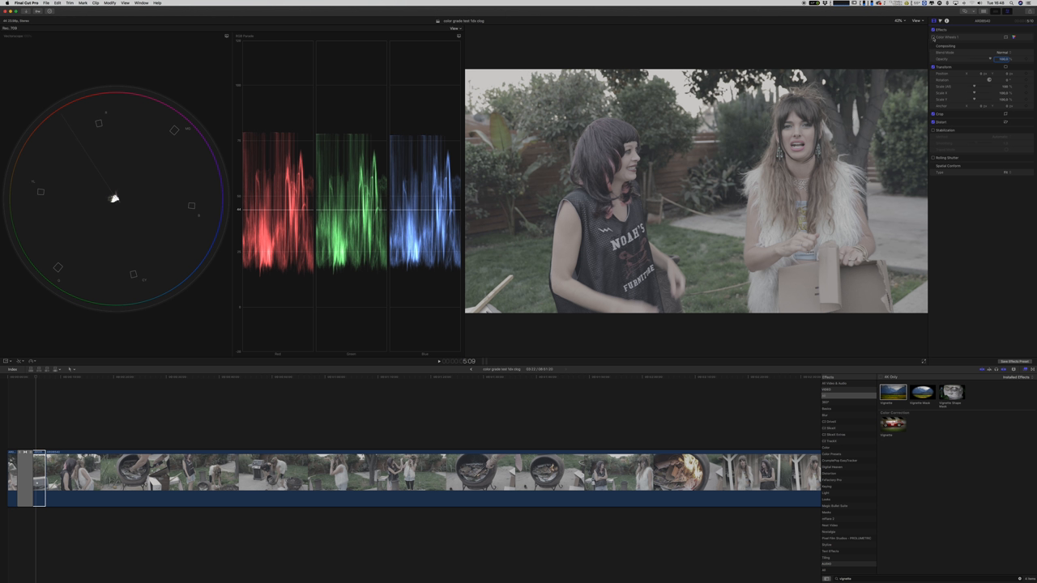
- Adjust Color Wheels 1 to restore the comedy clip's warm, saturated grade
{"action": "left_click_drag", "start_coordinate": [114, 197], "coordinate": [111, 193]}
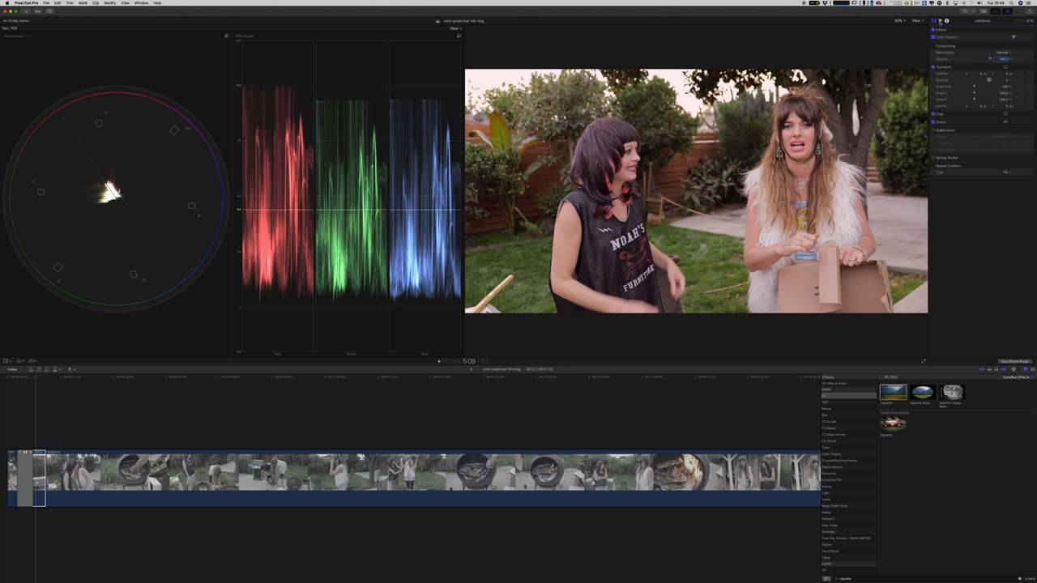
- Add a Hue/Saturation Curves correction to the comedy clip
{"action": "left_click", "coordinate": [960, 40]}
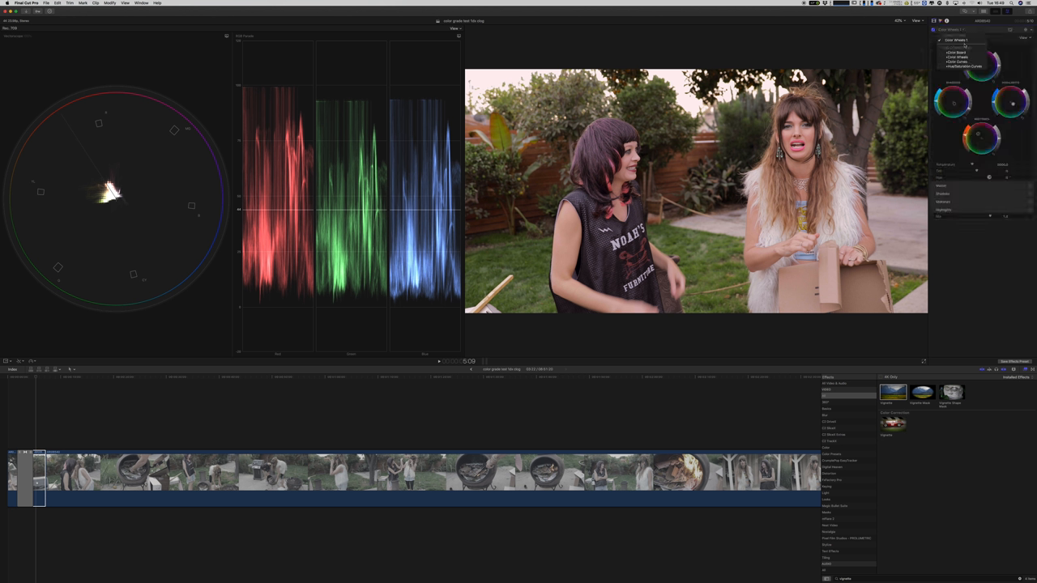
{"action": "left_click", "coordinate": [962, 67]}
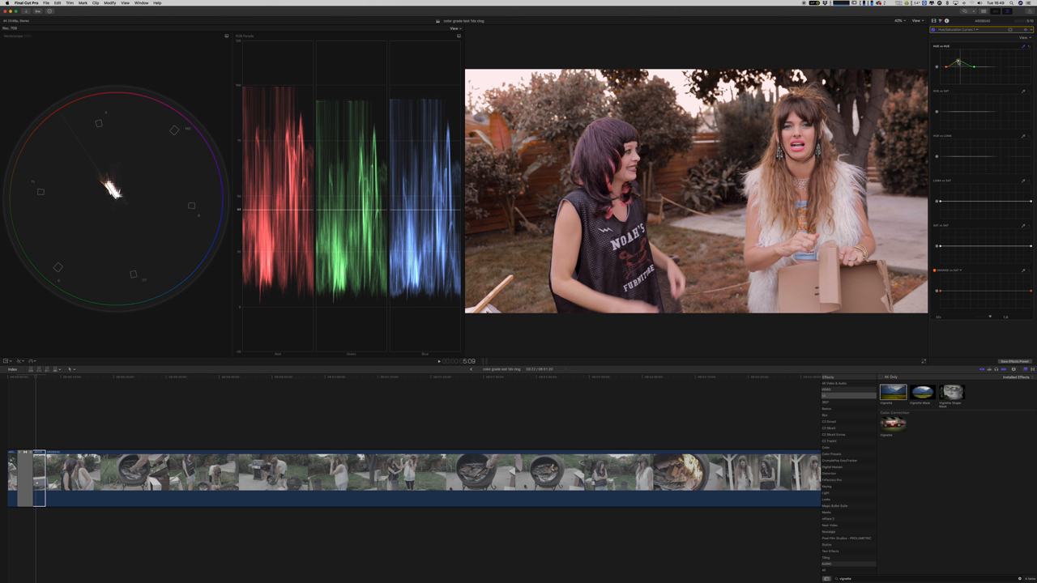
{"action": "left_click", "coordinate": [962, 30]}
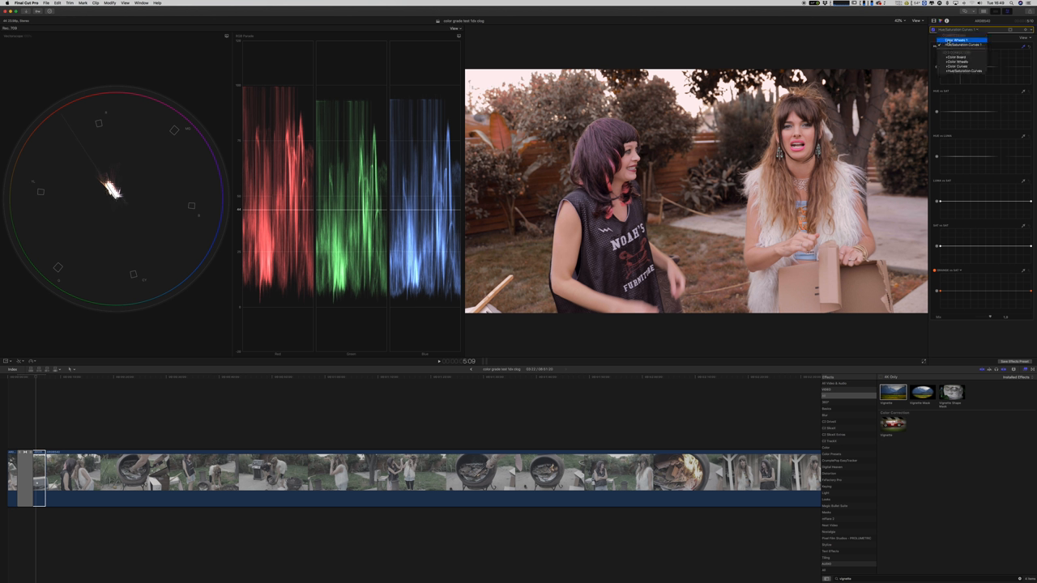